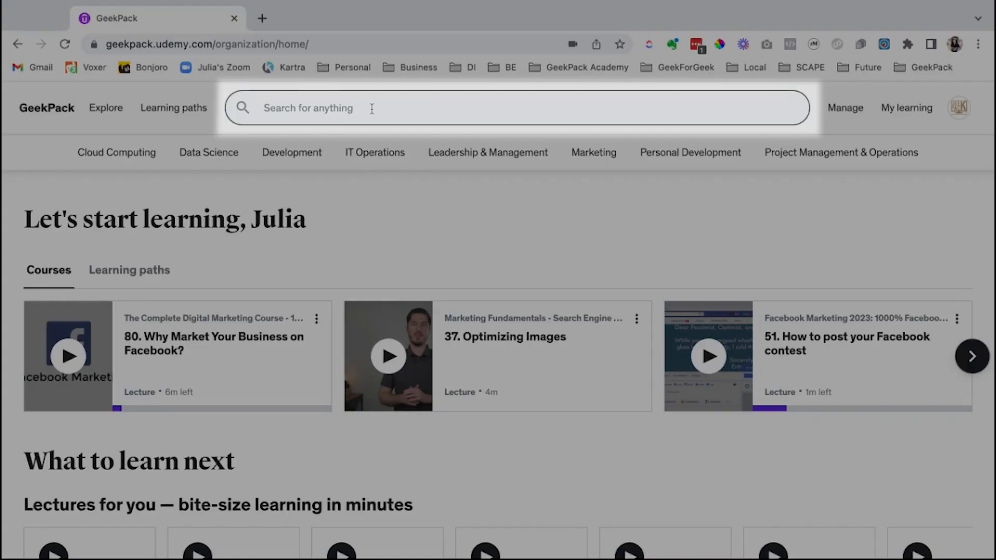
- Search 'ui ux design' from 'ux' and scroll through the 2,060 course results
text(ux)
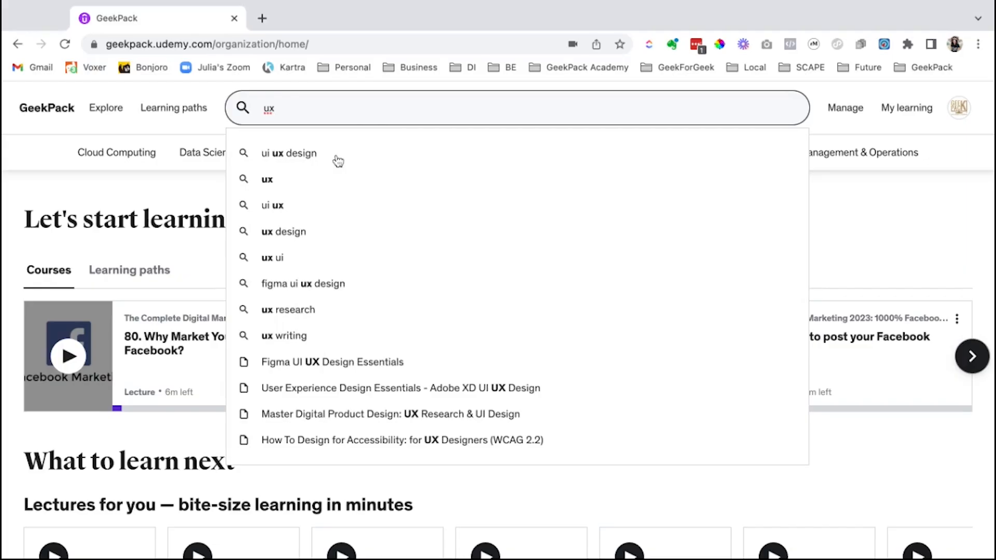
click(288, 153)
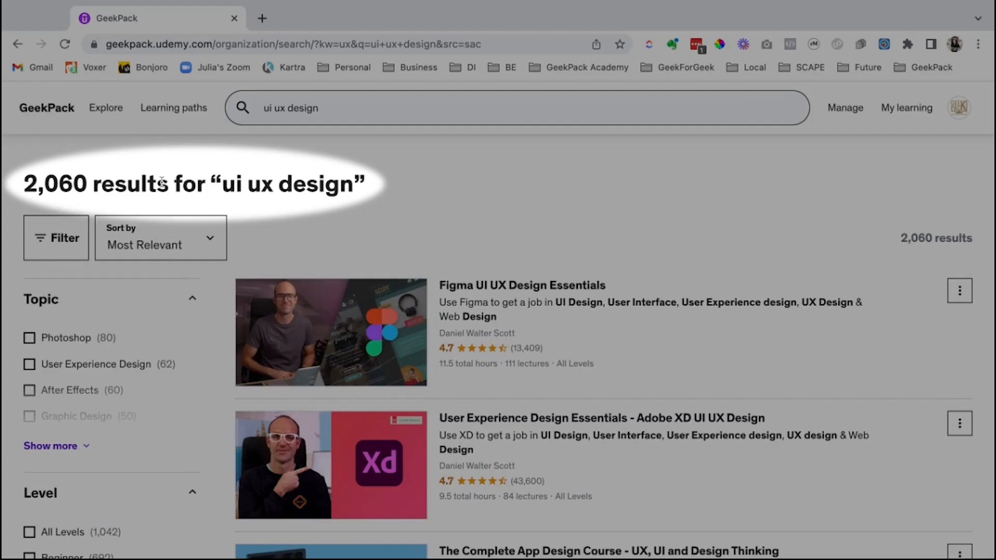
mouse_move(868, 181)
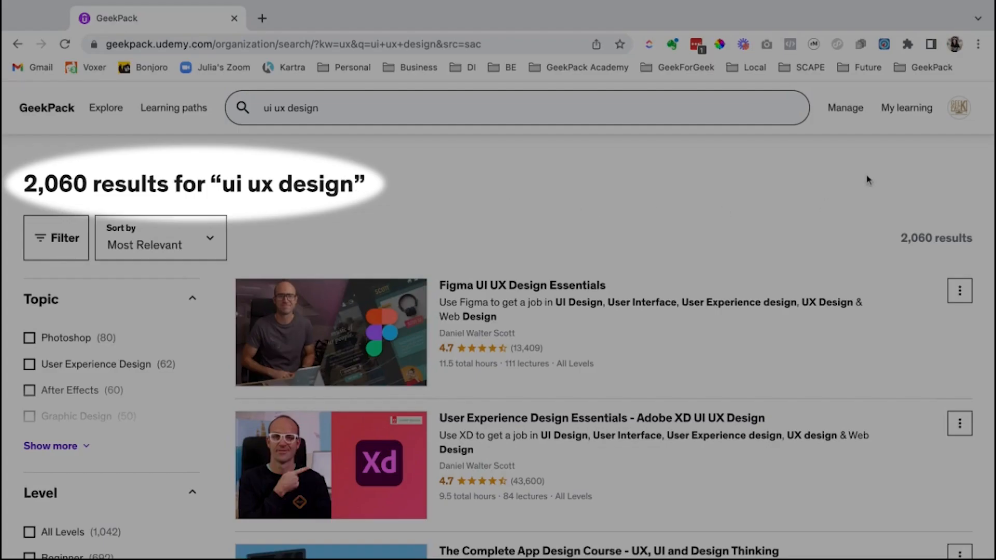
scroll(down, 3)
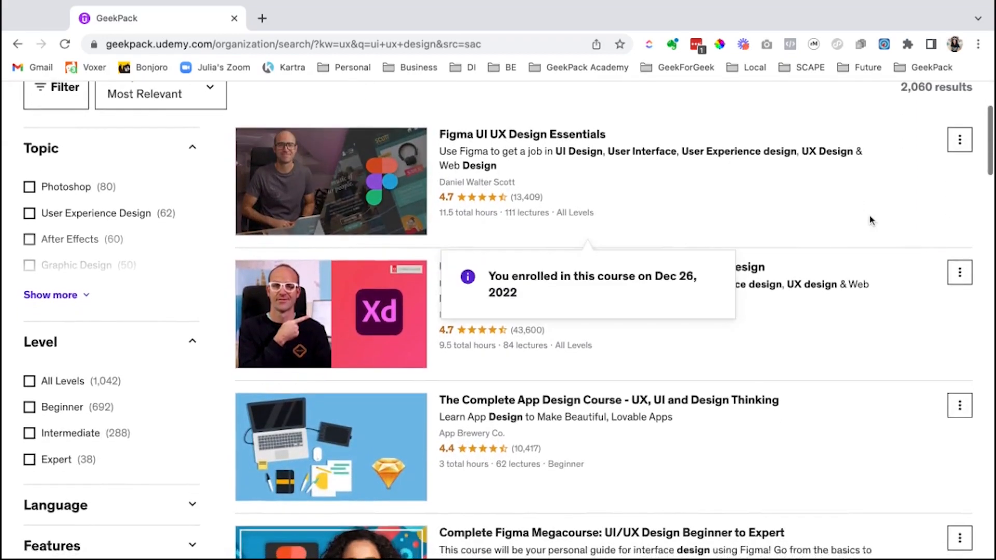
scroll(down, 3)
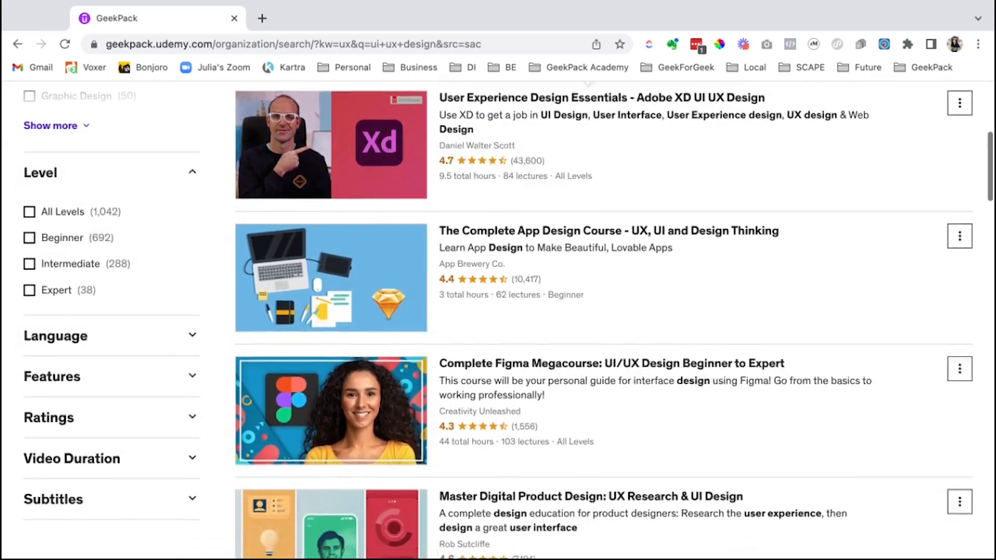
scroll(down, 3)
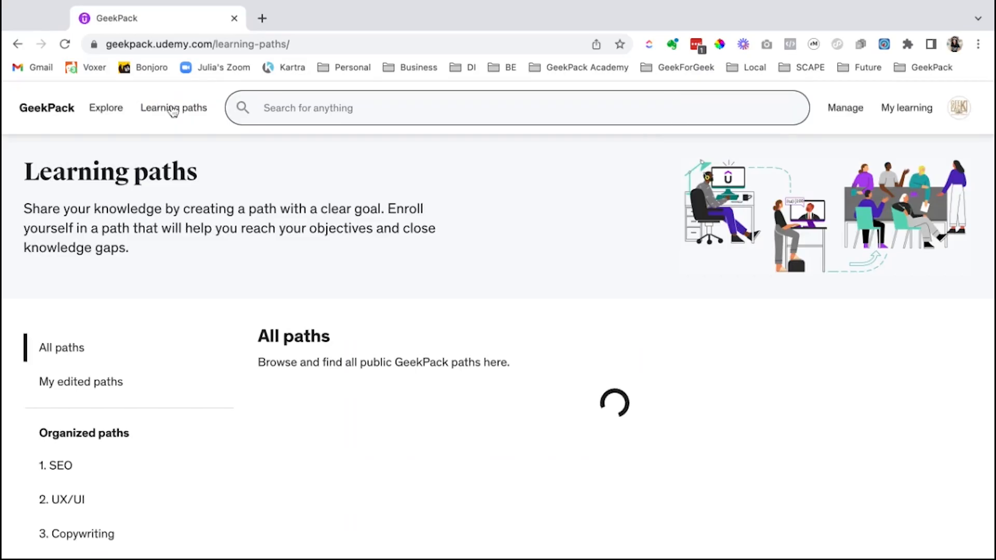
- Open the '2. UX/UI' organized learning-path folder from the Learning paths sidebar
scroll(down, 3)
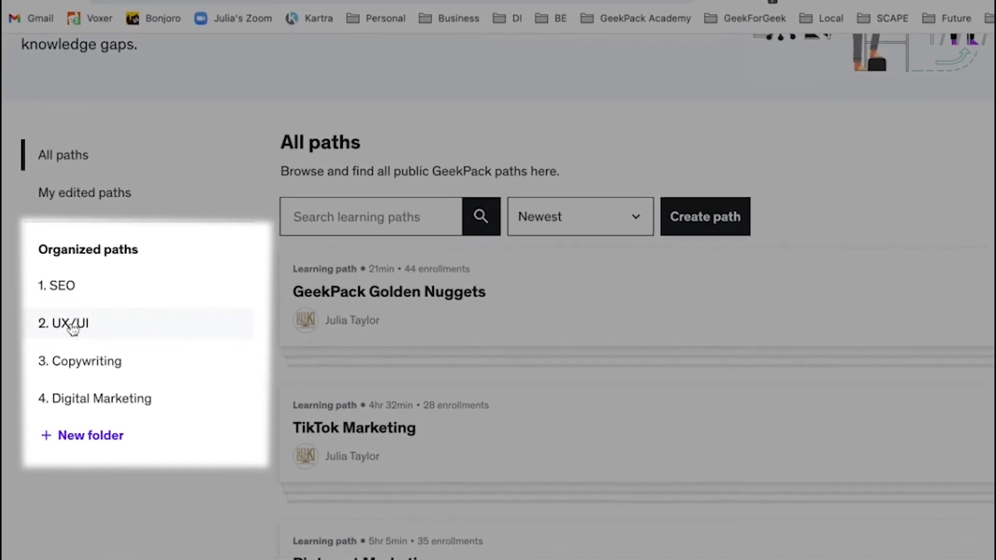
click(66, 322)
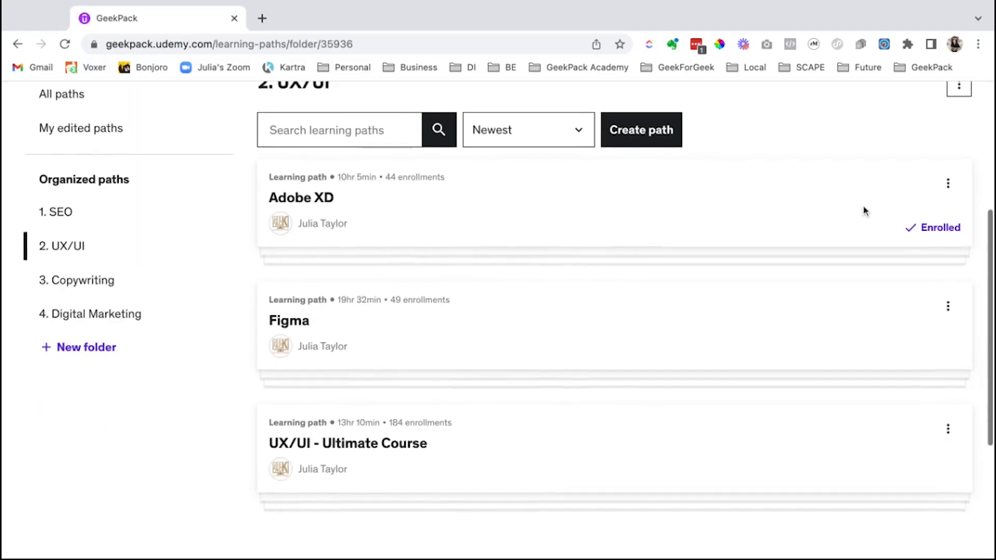
mouse_move(571, 223)
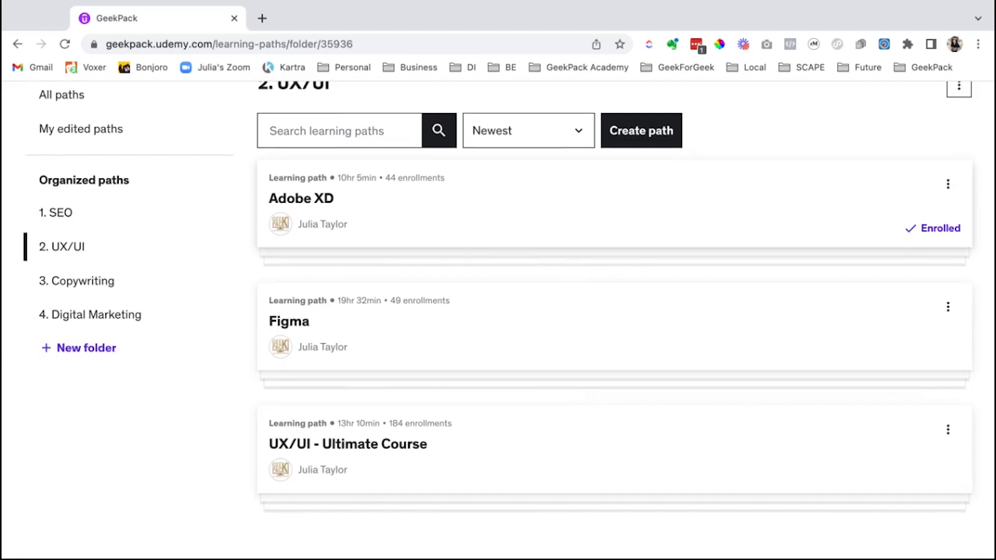
mouse_move(384, 479)
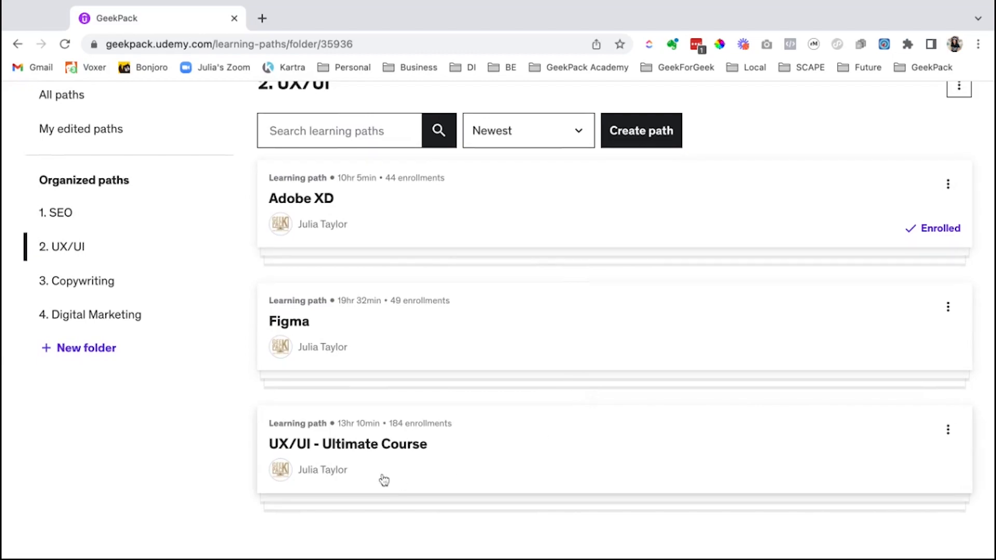
mouse_move(384, 456)
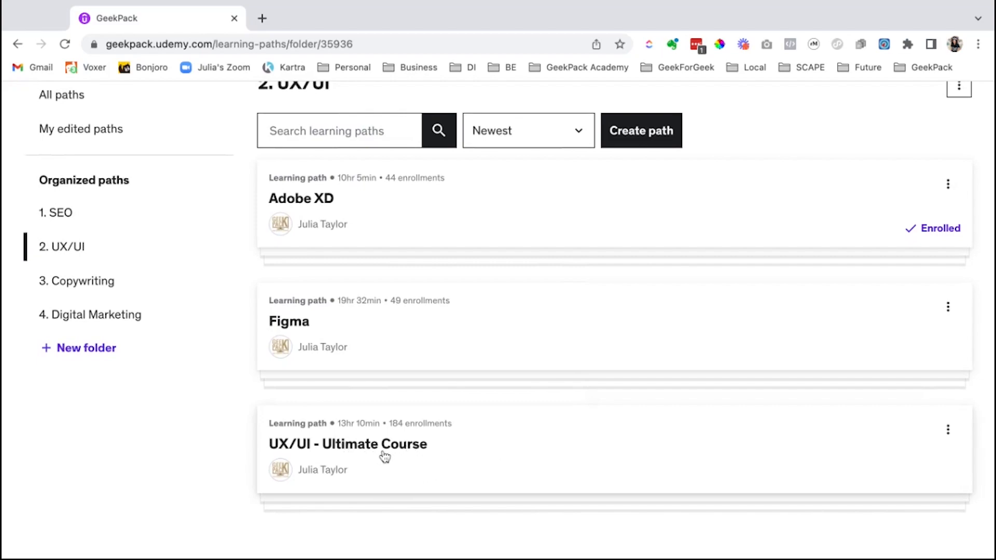
mouse_move(389, 230)
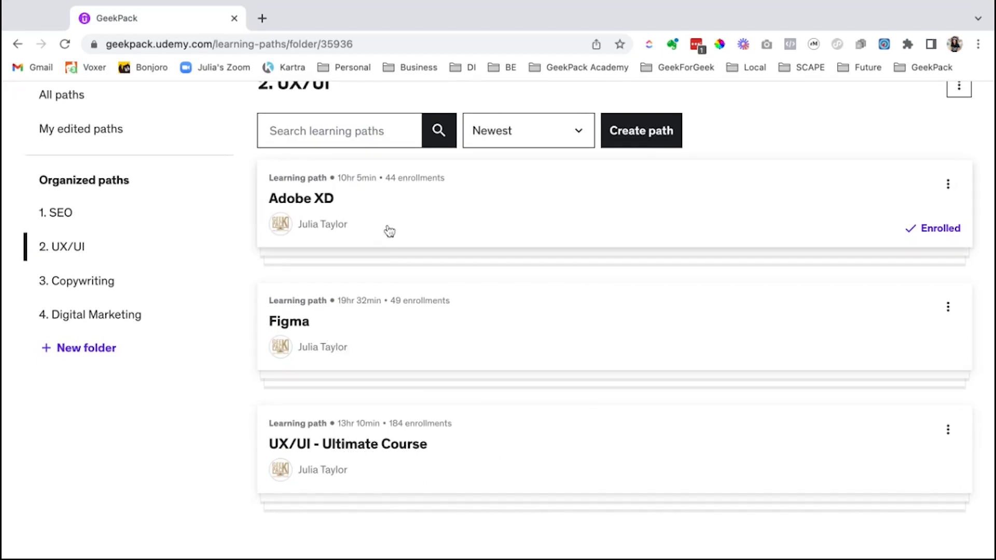
mouse_move(394, 318)
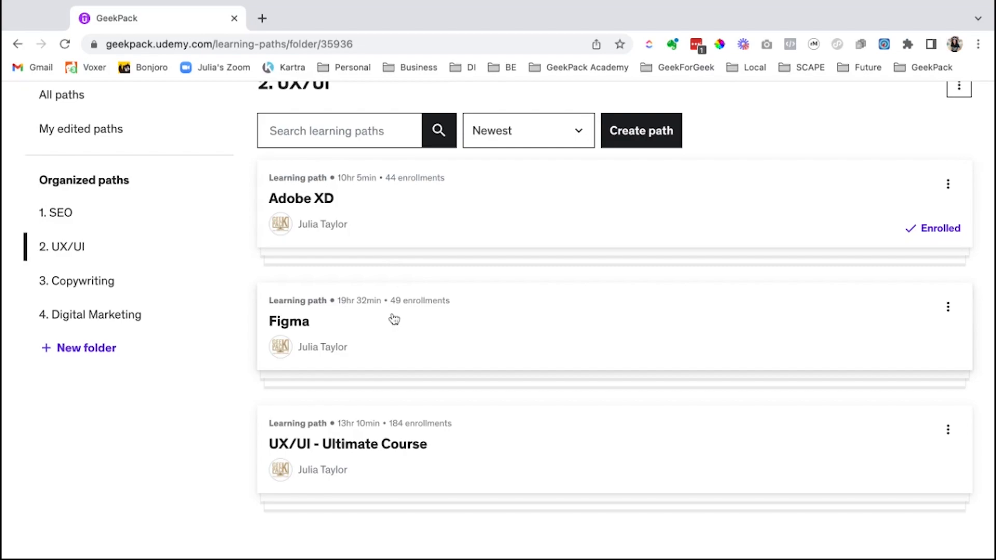
mouse_move(394, 317)
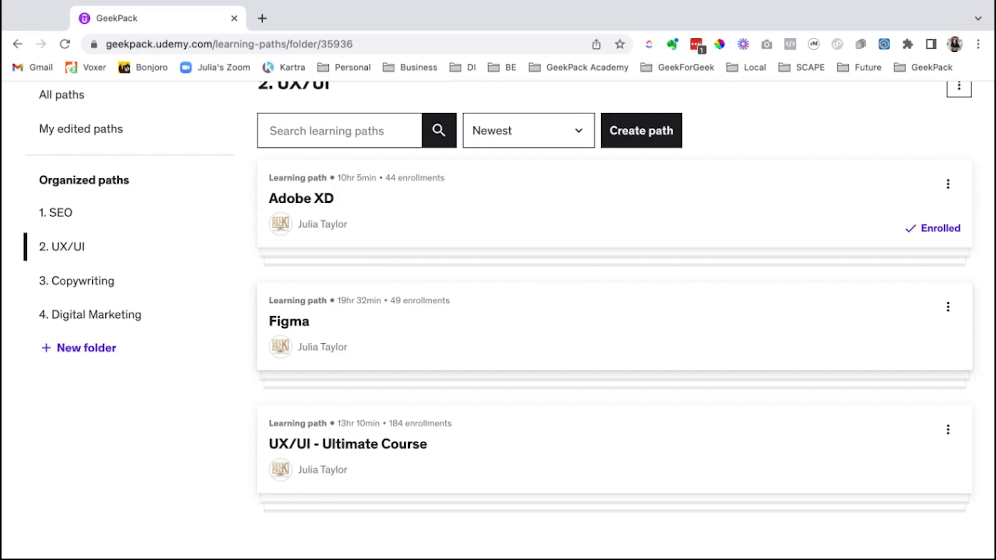
- Open the 'UX/UI - Ultimate Course' learning path card
click(348, 443)
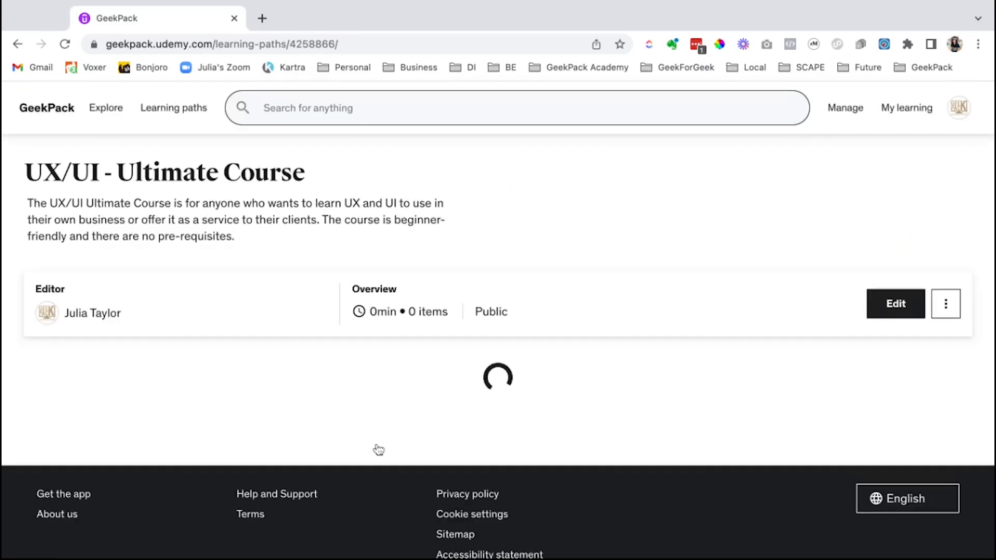
mouse_move(299, 253)
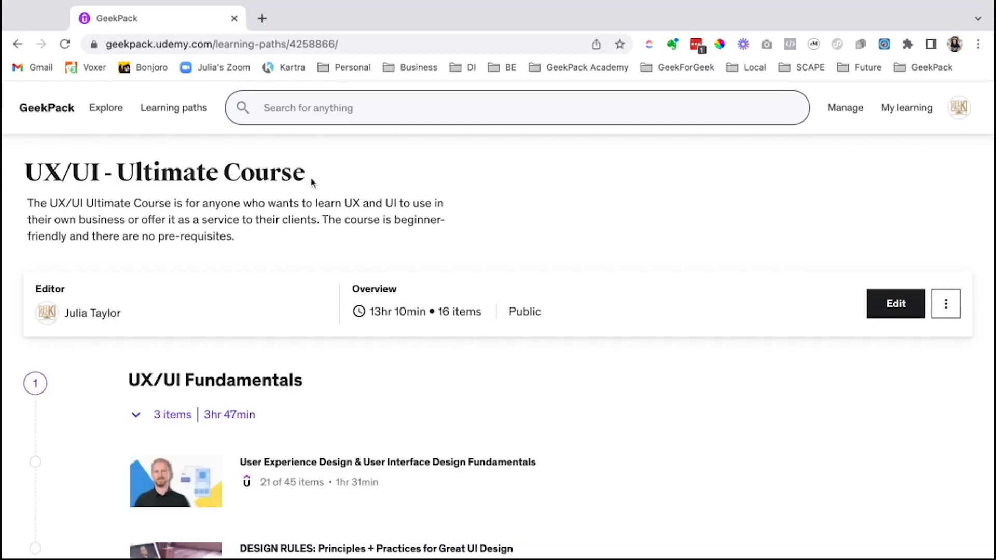
mouse_move(304, 176)
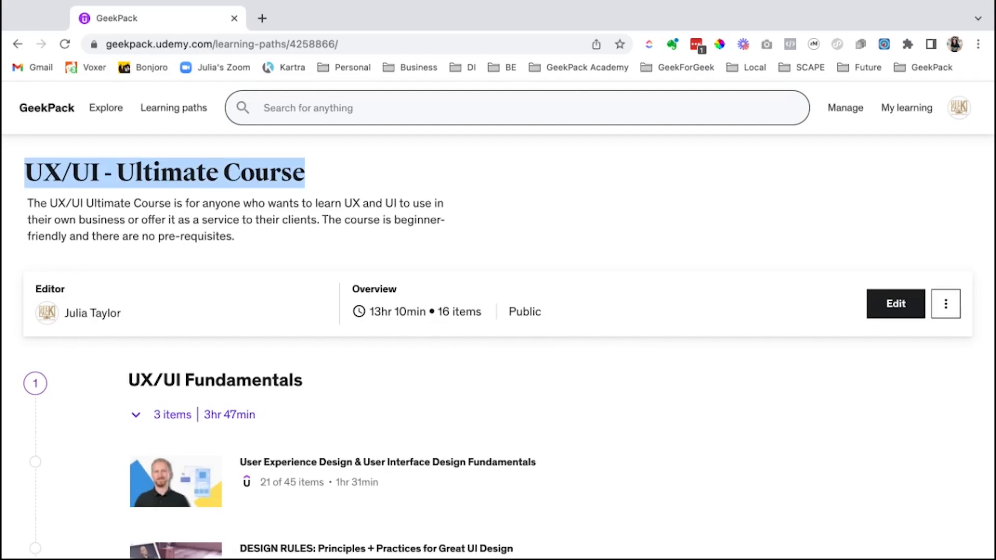
mouse_move(328, 176)
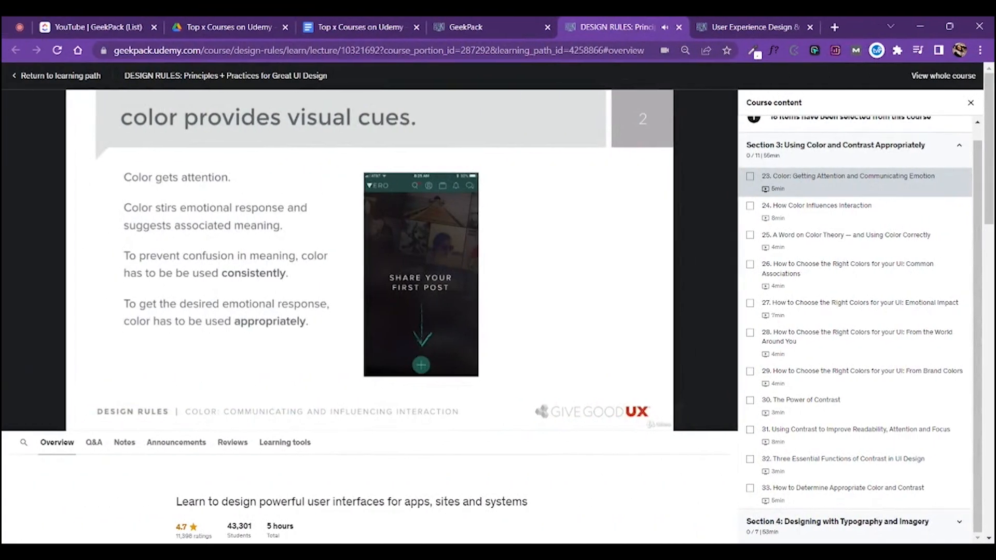
- Switch to the Circle community tab and scroll up the page
click(752, 26)
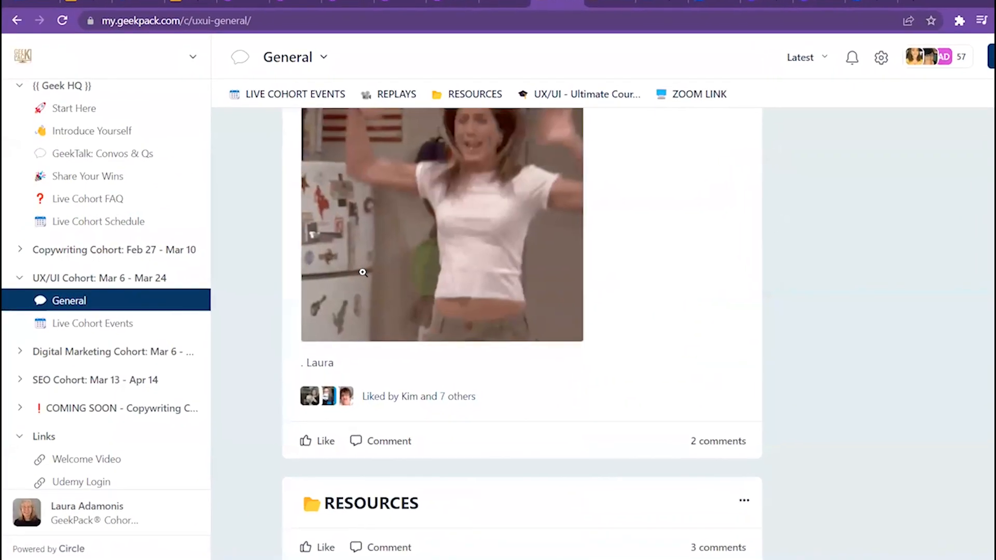
scroll(up, 3)
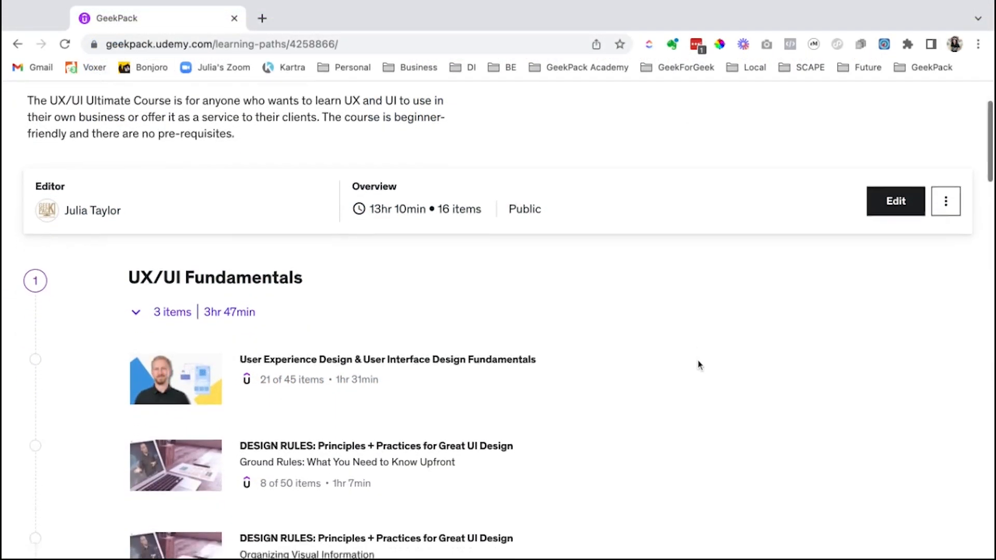
scroll(down, 3)
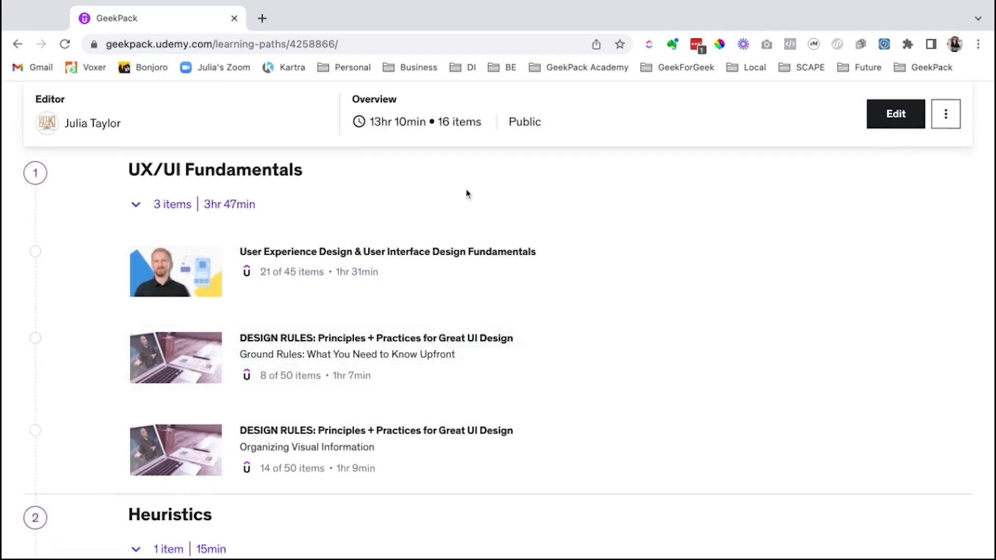
mouse_move(320, 176)
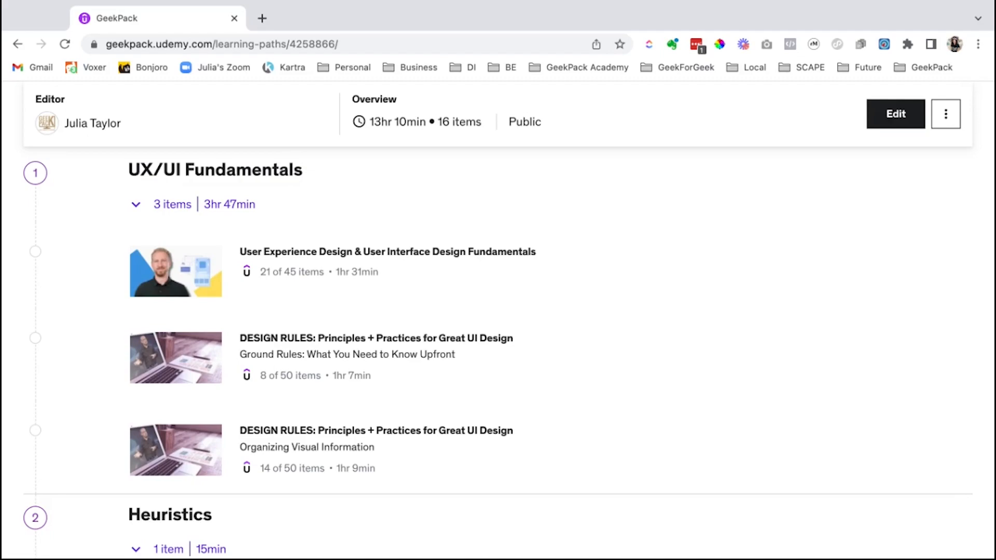
mouse_move(376, 183)
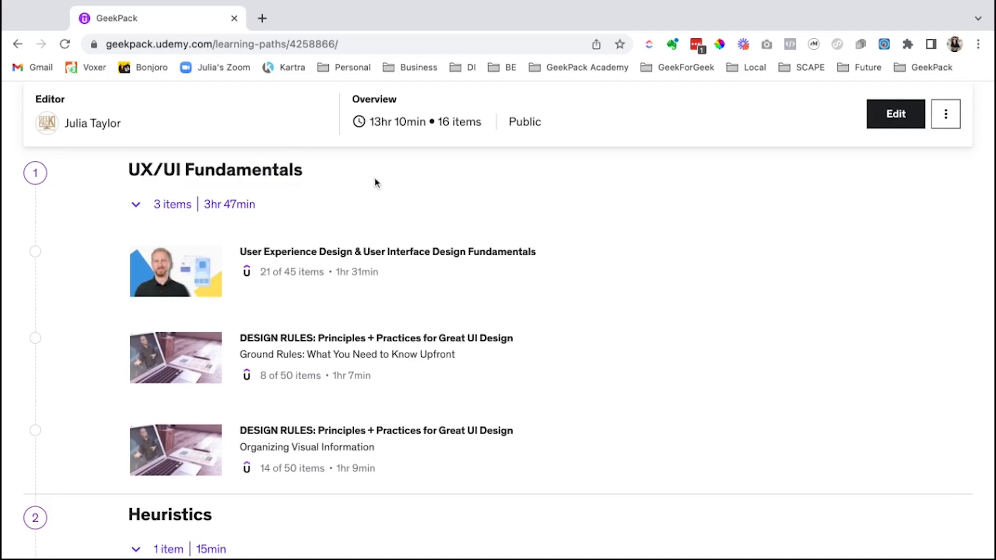
scroll(down, 3)
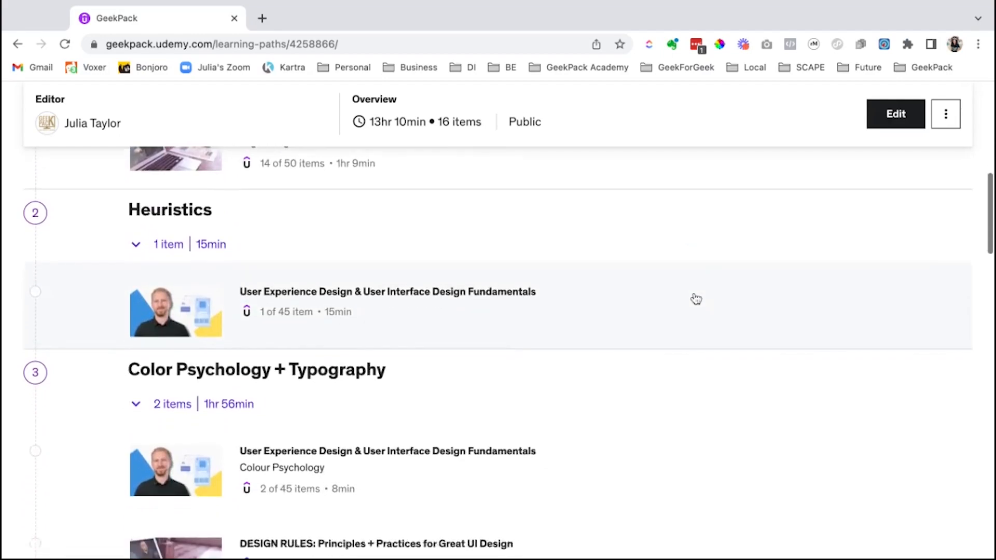
scroll(down, 3)
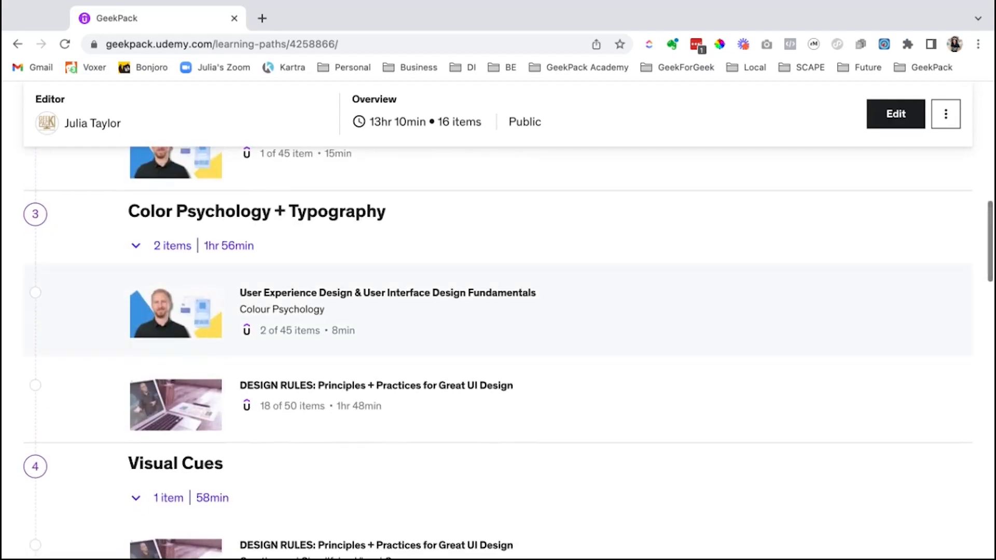
scroll(down, 3)
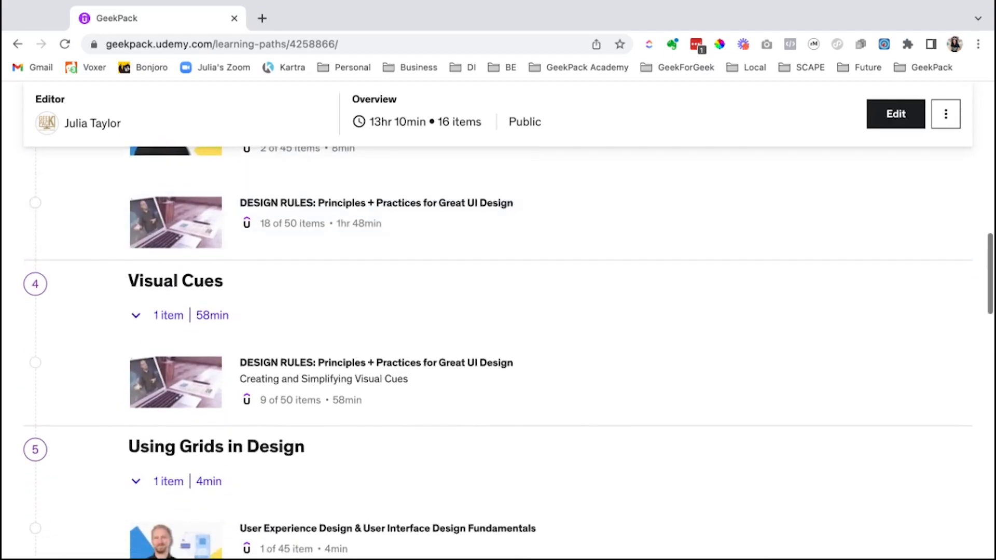
scroll(down, 3)
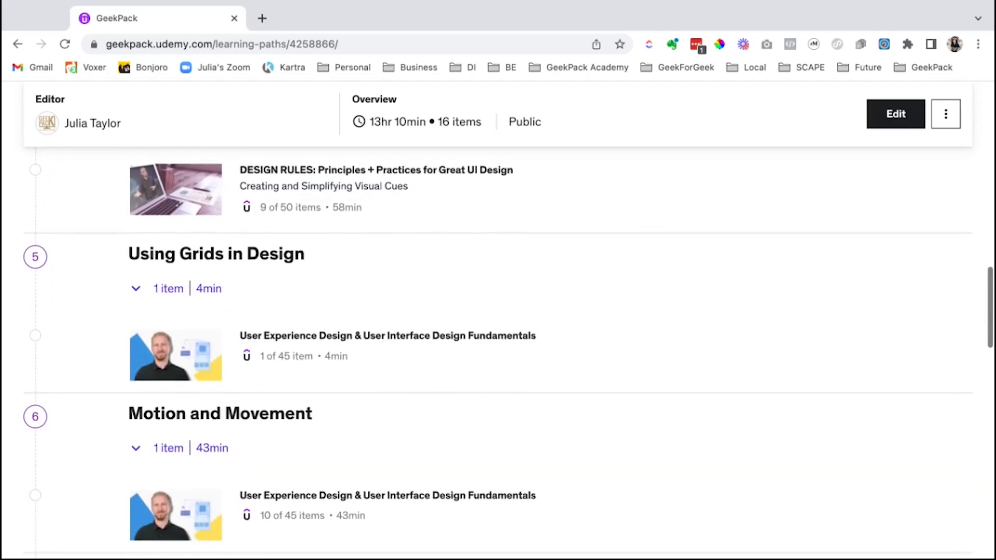
scroll(down, 3)
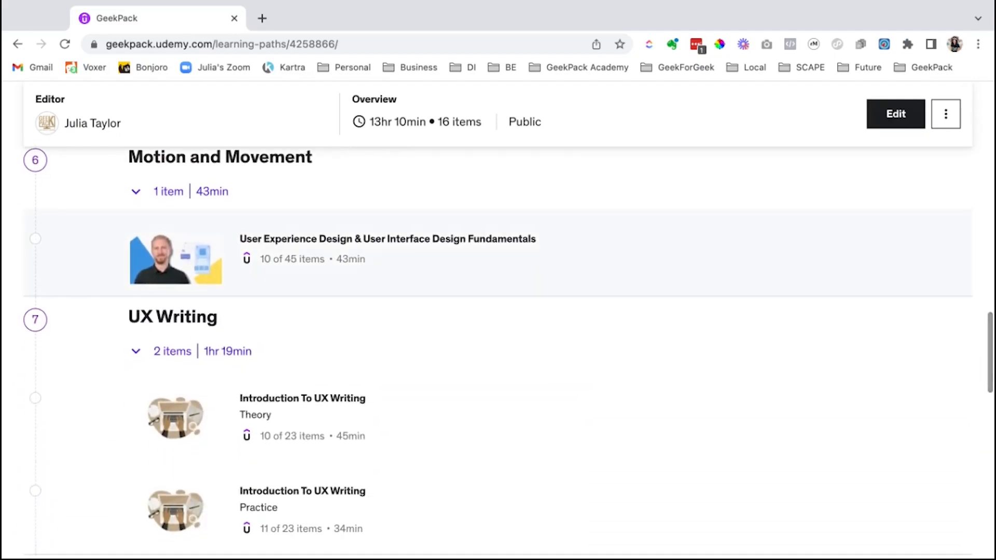
scroll(down, 3)
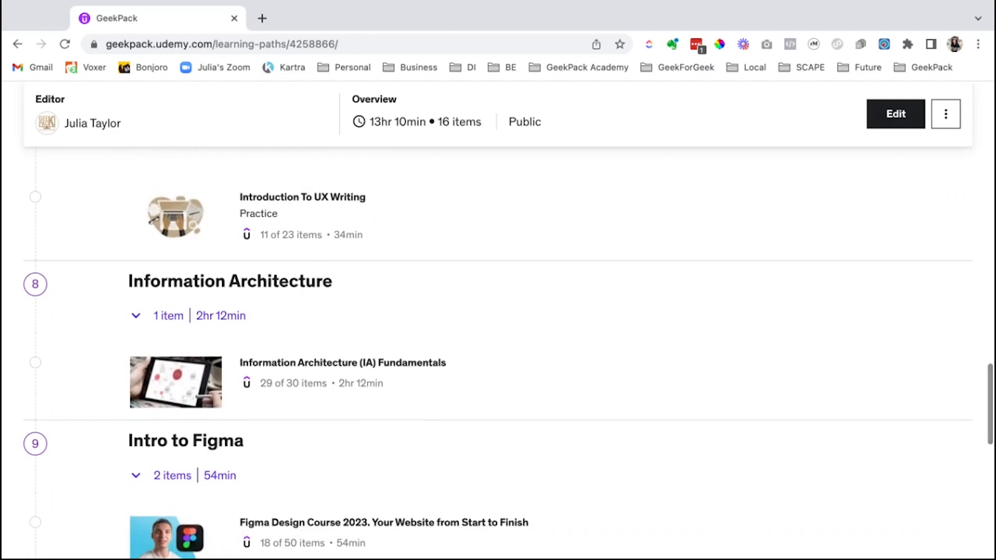
scroll(down, 3)
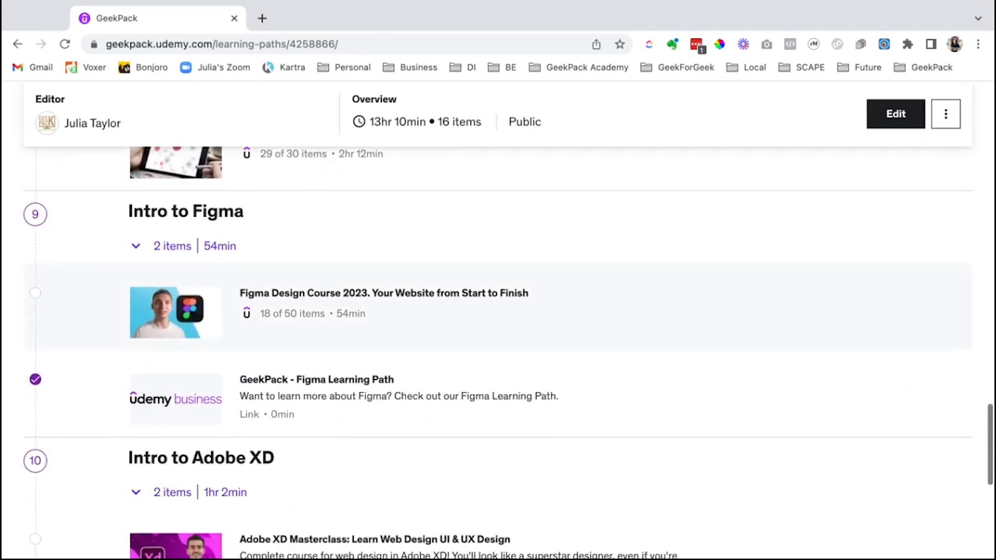